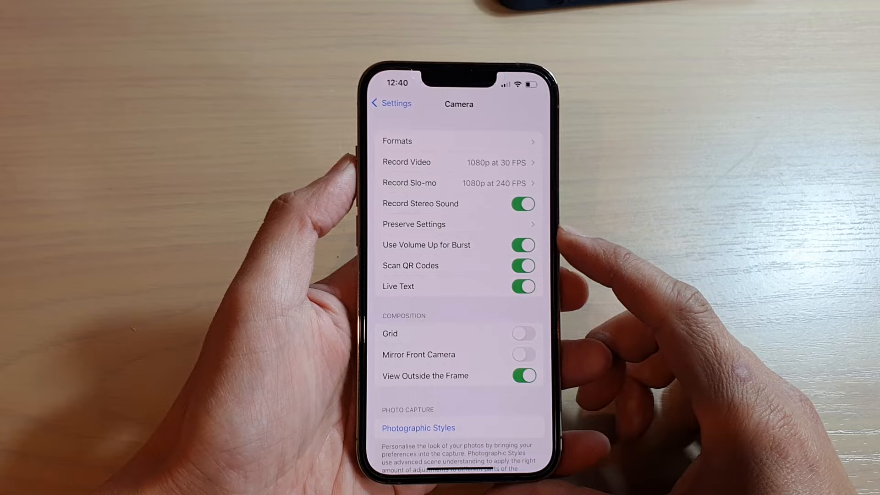
Exit the Camera settings page back to the iPhone home screen
left_click(391, 103)
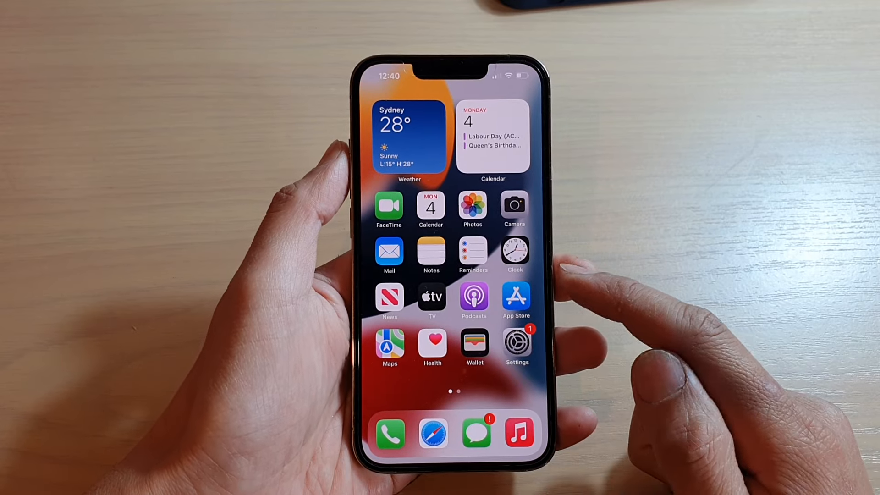
Reopen Settings from the home screen and go to the Camera page
left_click(514, 343)
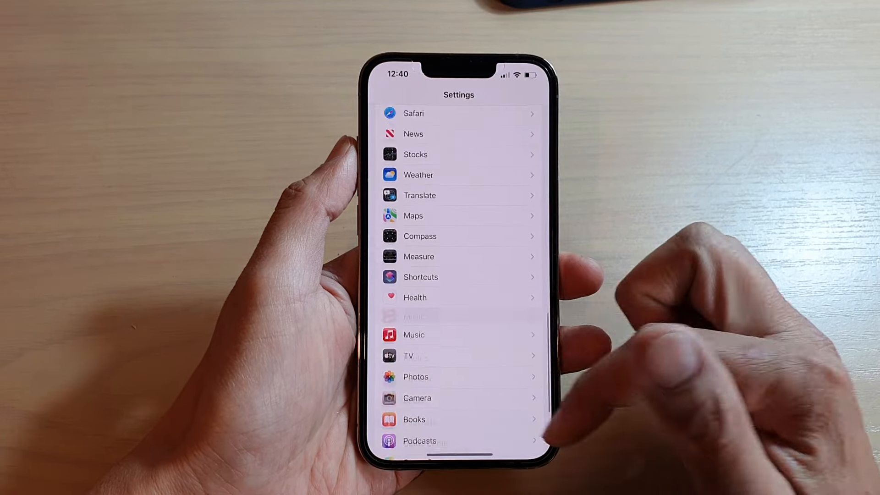
scroll("up", 3)
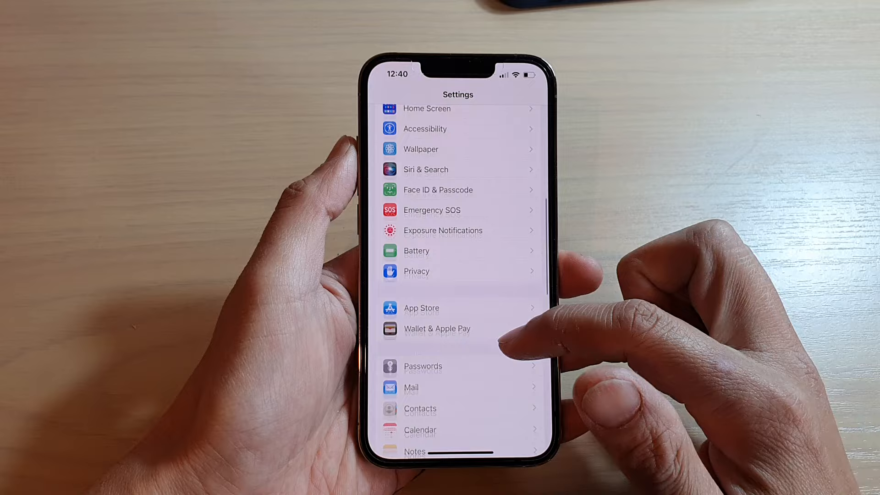
scroll("down", 3)
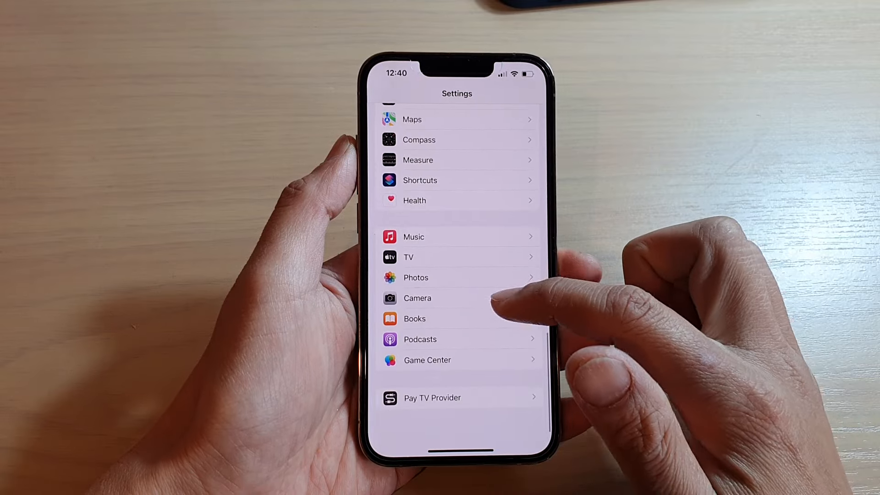
left_click(416, 298)
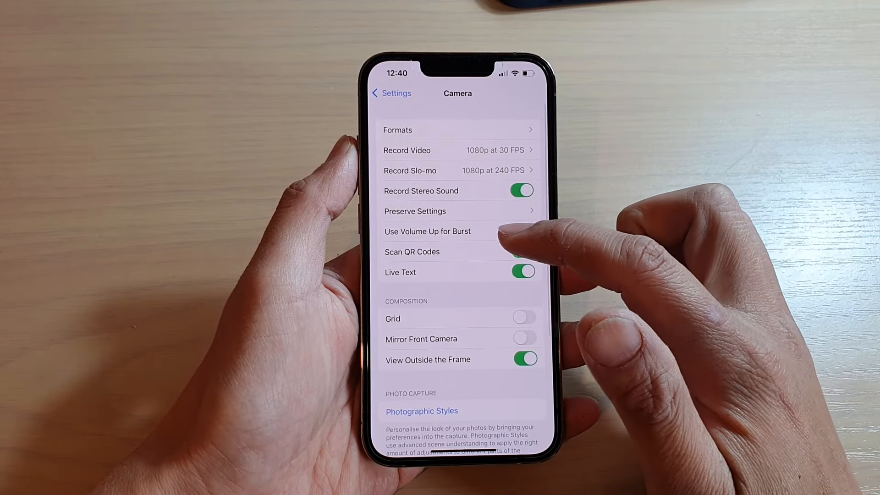
Switch the 'Use Volume Up for Burst' toggle on
left_click(521, 231)
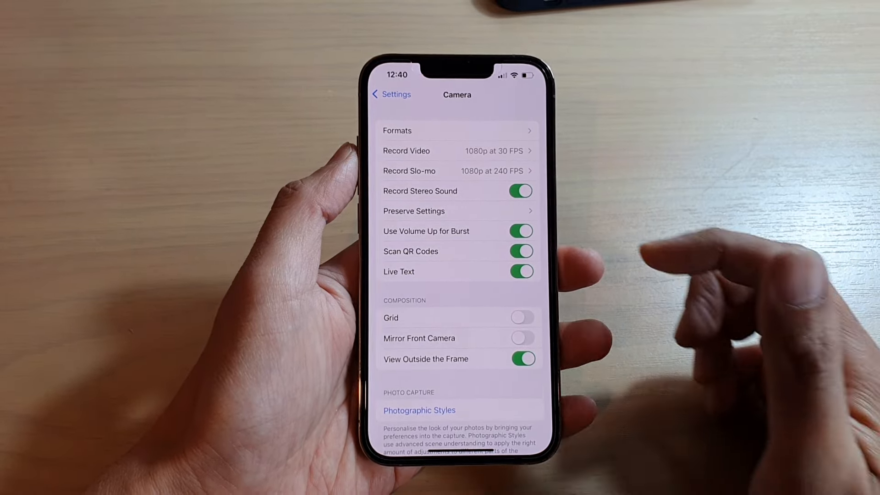
left_click(519, 231)
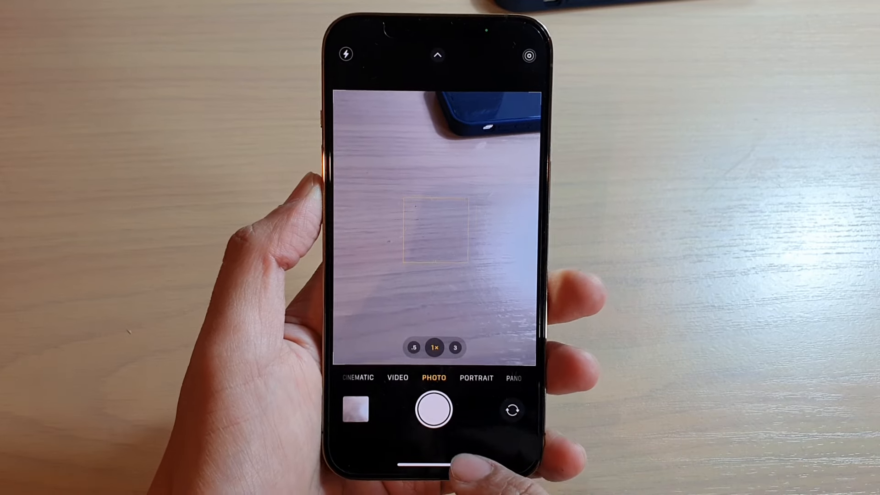
Start a burst capture of the desk with the shutter button
left_click(434, 409)
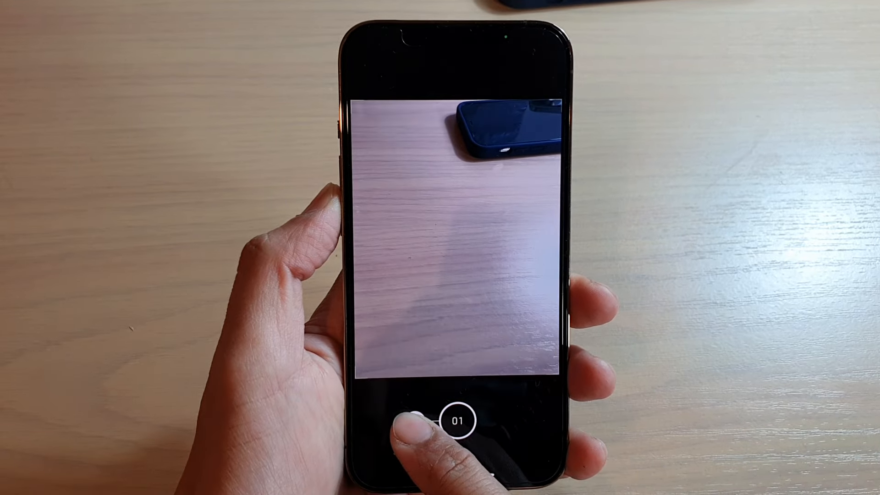